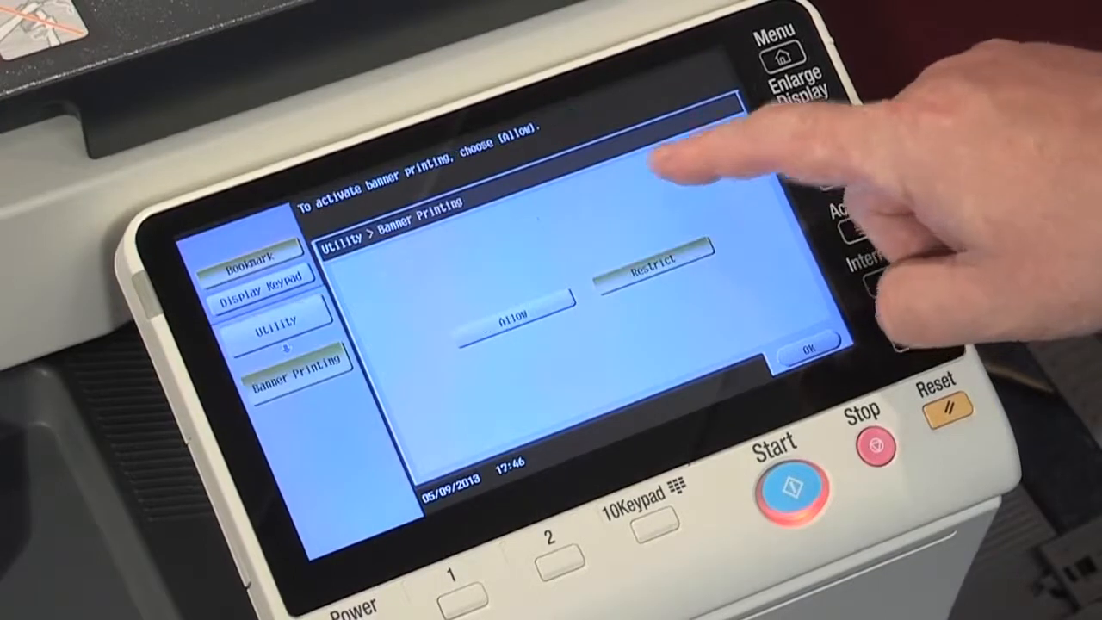
Allow banner printing on the Olivetti MFP panel under Utility > Banner Printing.
left_click(512, 327)
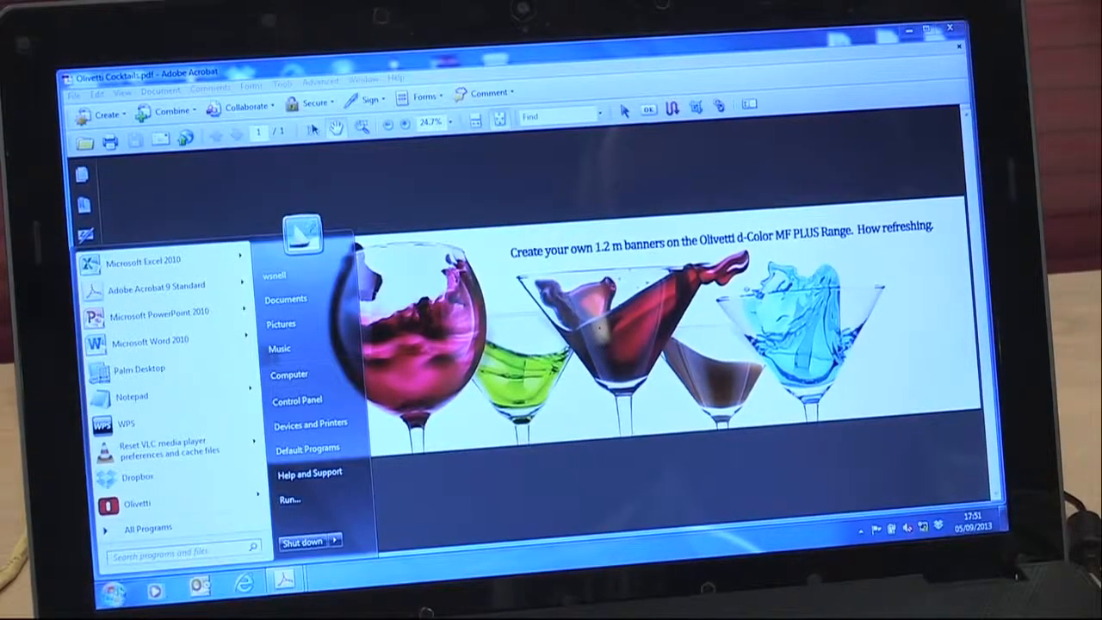
Start a new blank PowerPoint presentation and bring up its Design options.
left_click(159, 311)
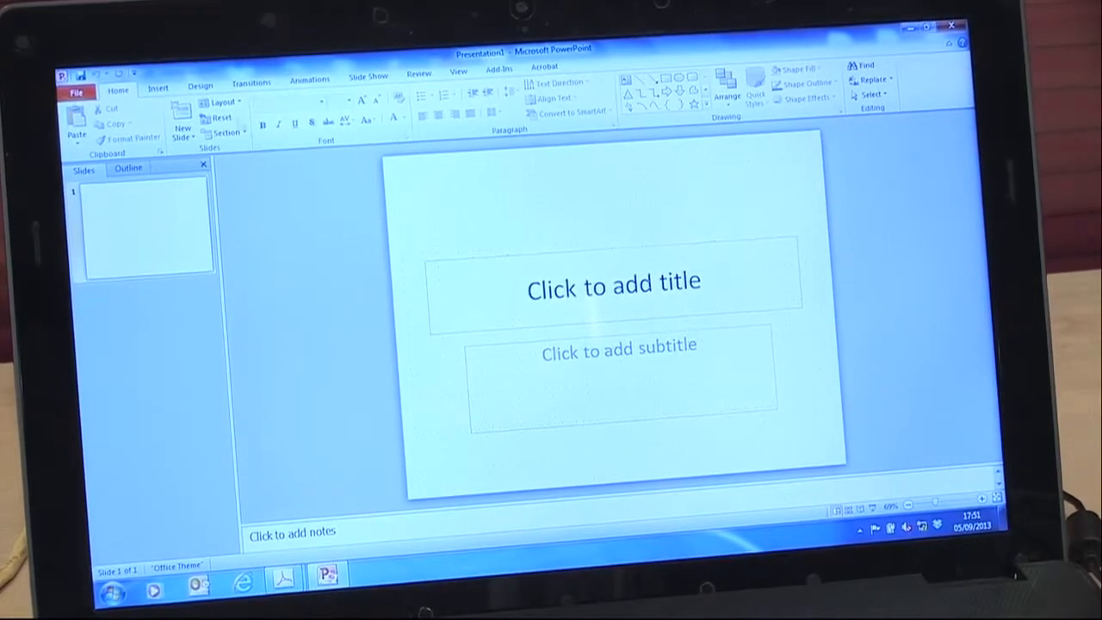
left_click(201, 82)
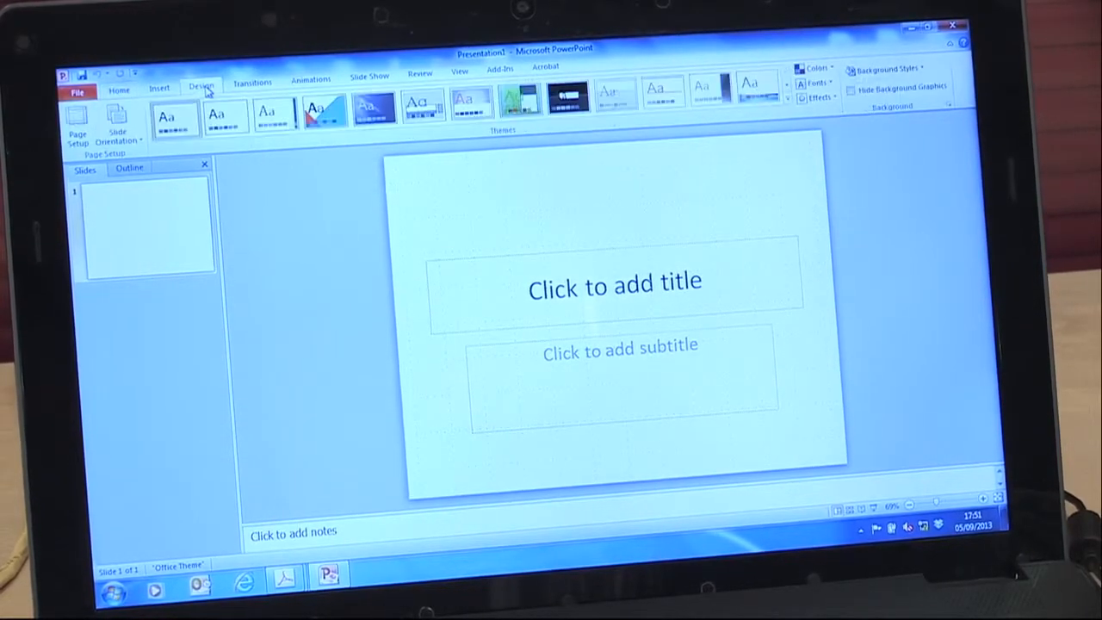
mouse_move(77, 129)
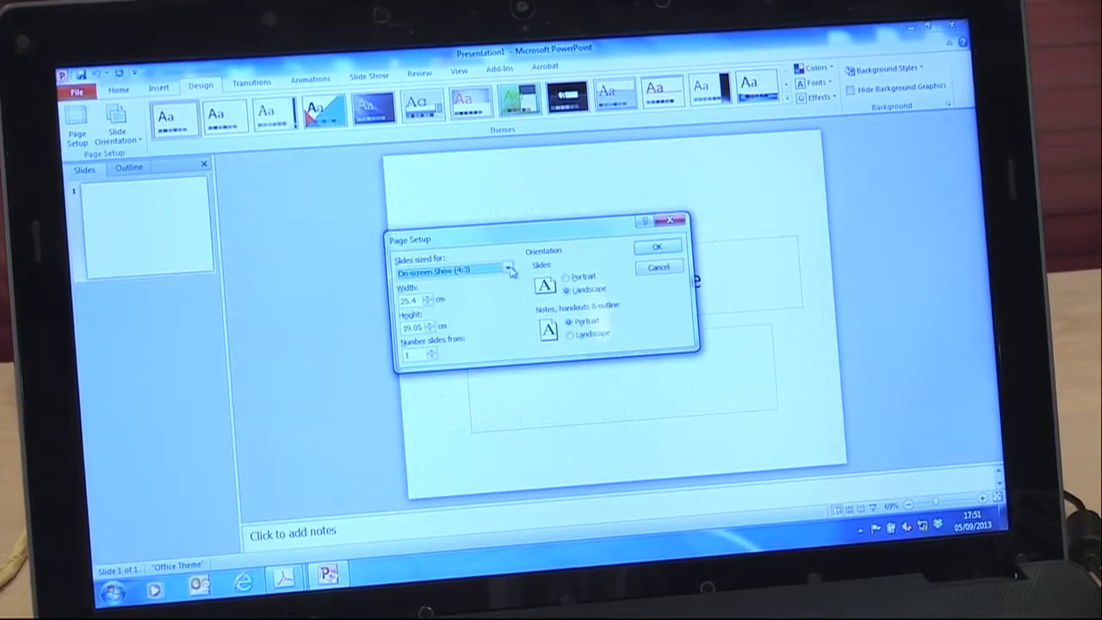
Set the slide size to 120 cm wide by 29.7 cm high, landscape.
left_click(508, 268)
type("12")
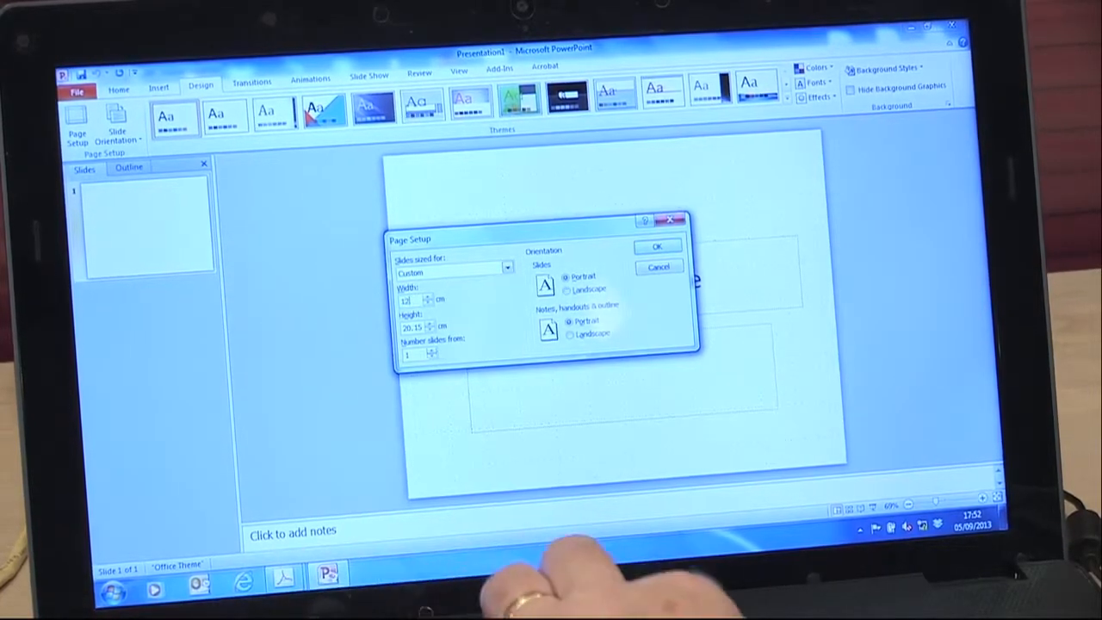
left_click(566, 289)
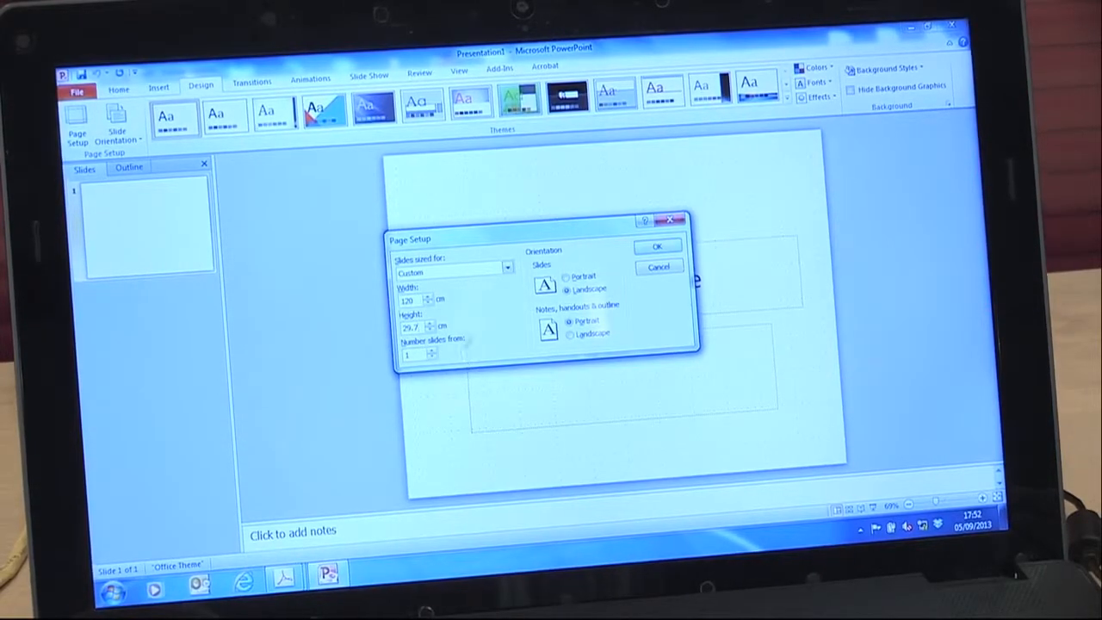
left_click(656, 247)
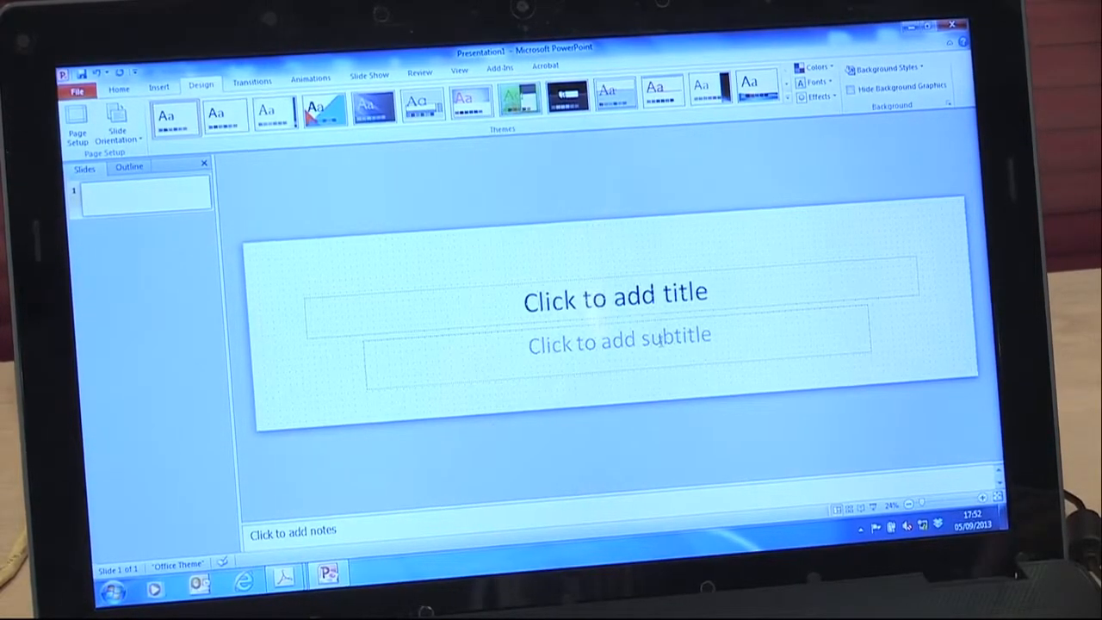
Type HAPPY BIRTHDAY into the banner slide's title placeholder.
left_click(119, 88)
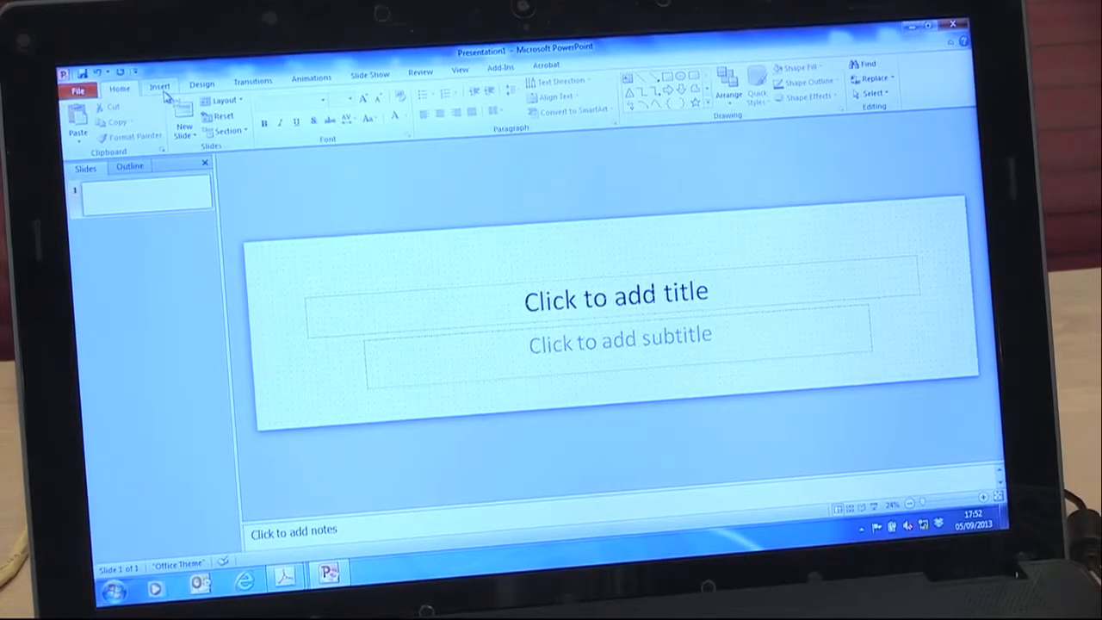
left_click(159, 87)
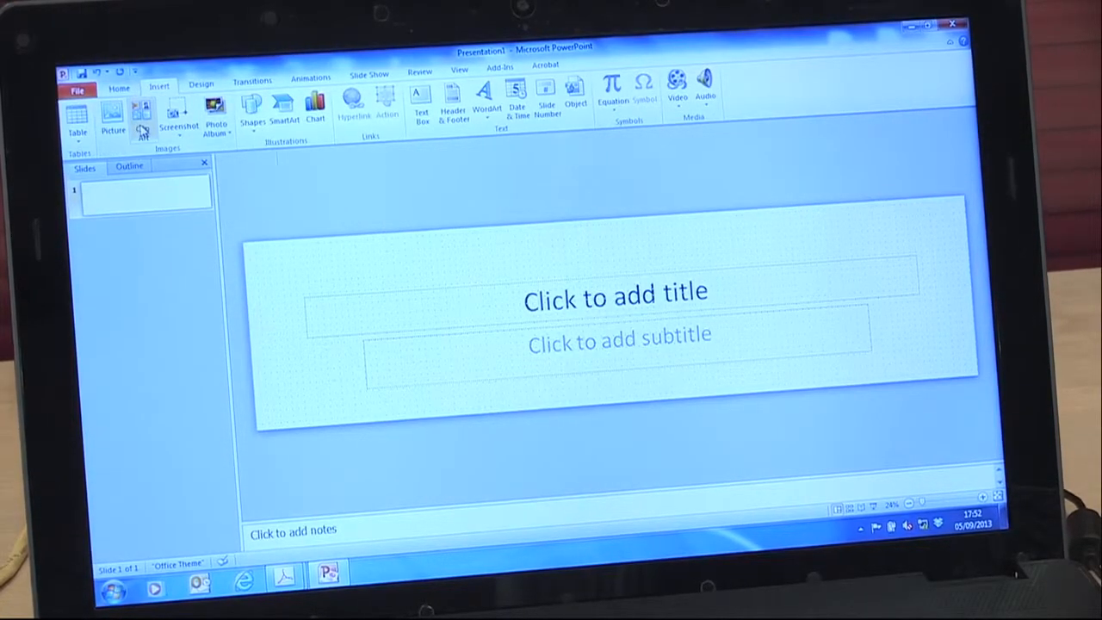
mouse_move(112, 117)
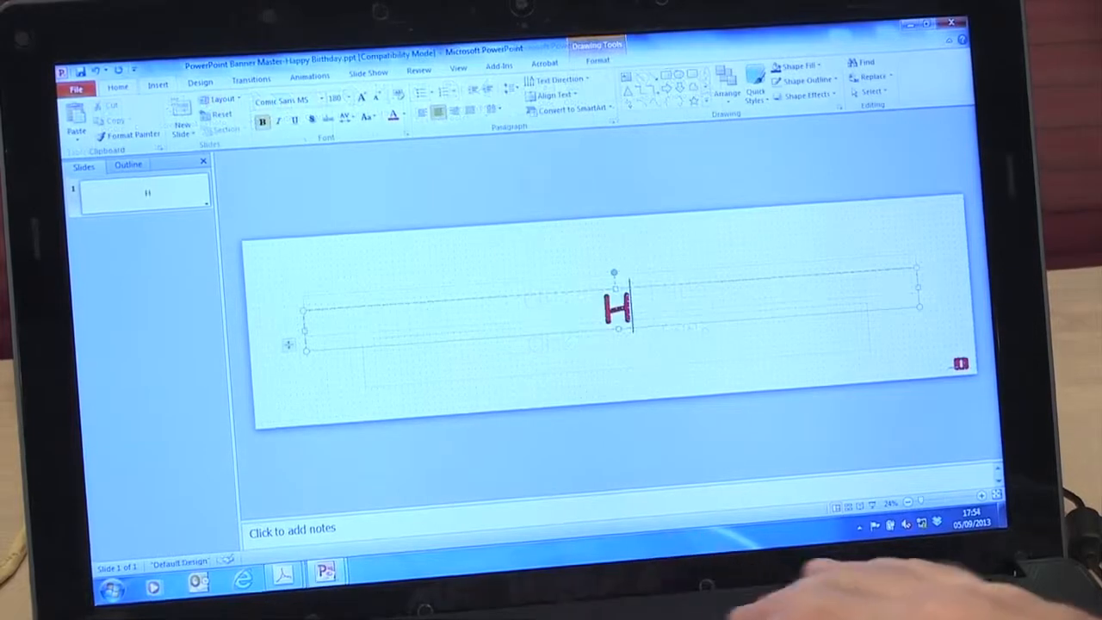
type("APPY")
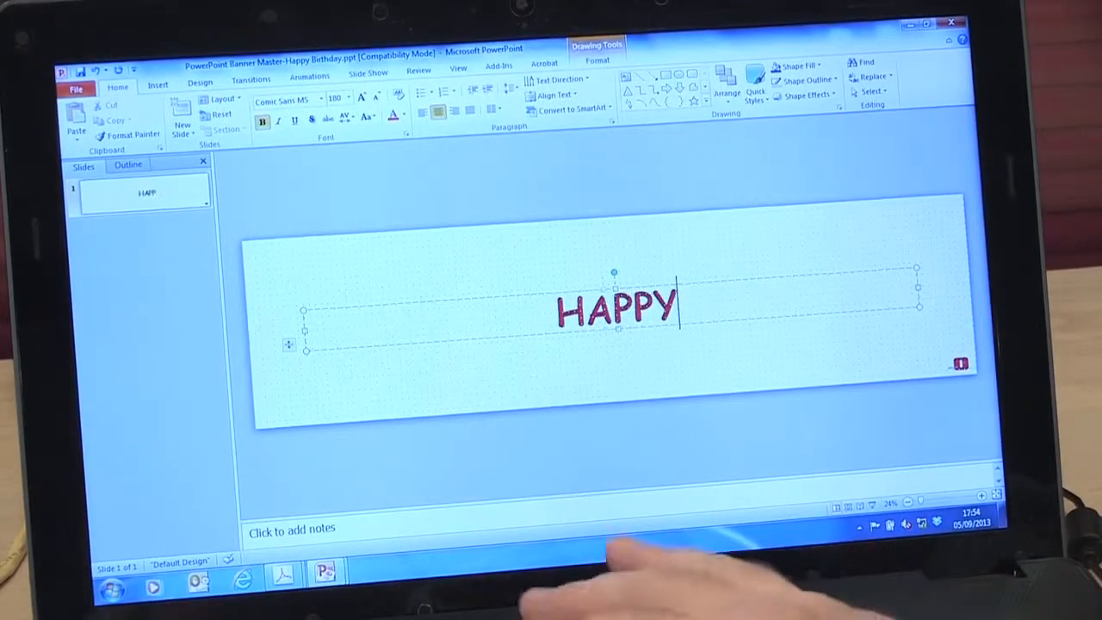
type("B")
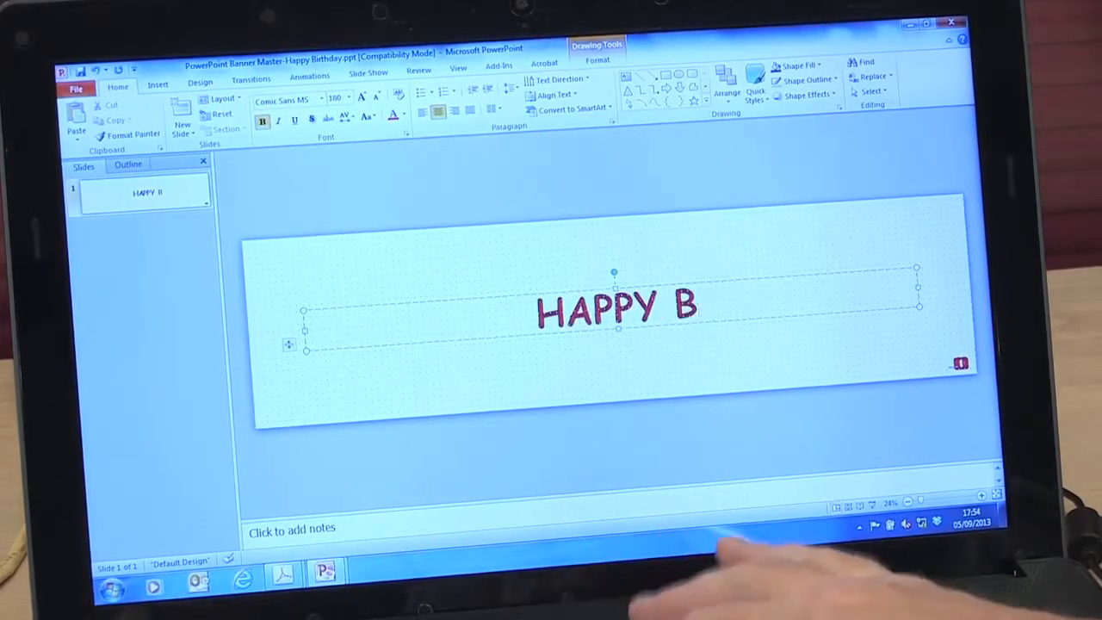
type("IRTHDAY")
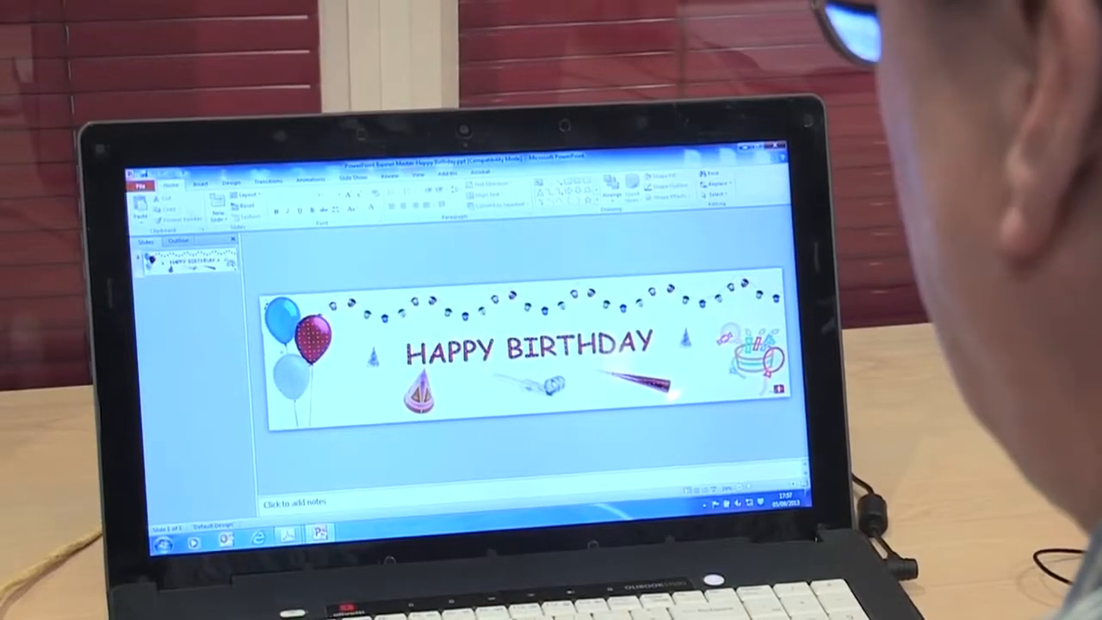
Open the print settings and the d-Color MF282PLUS printer properties.
left_click(139, 185)
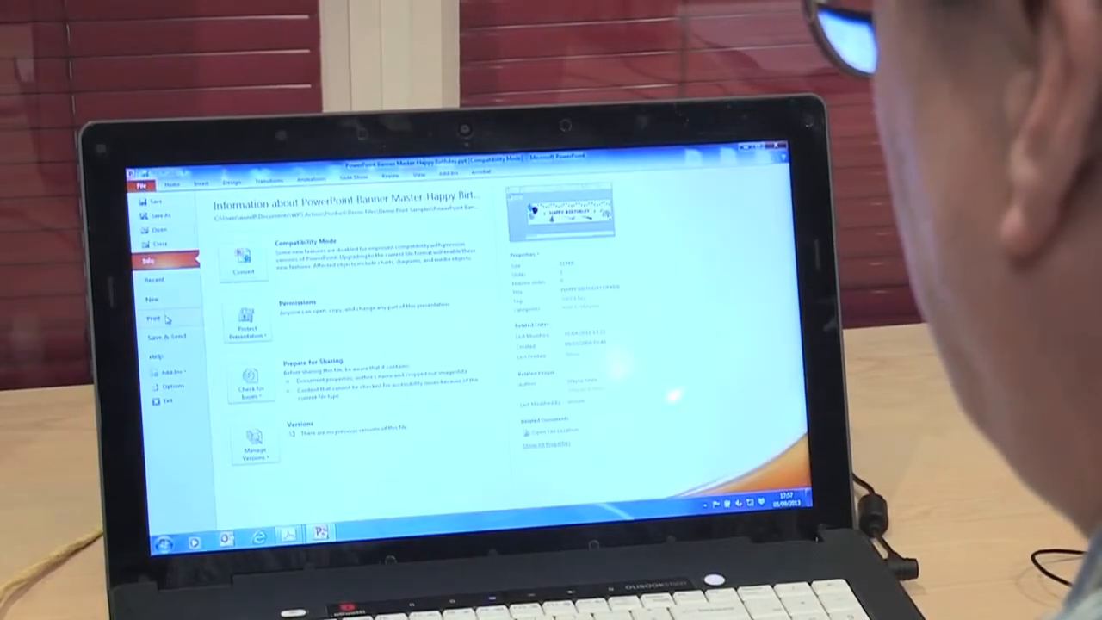
left_click(155, 319)
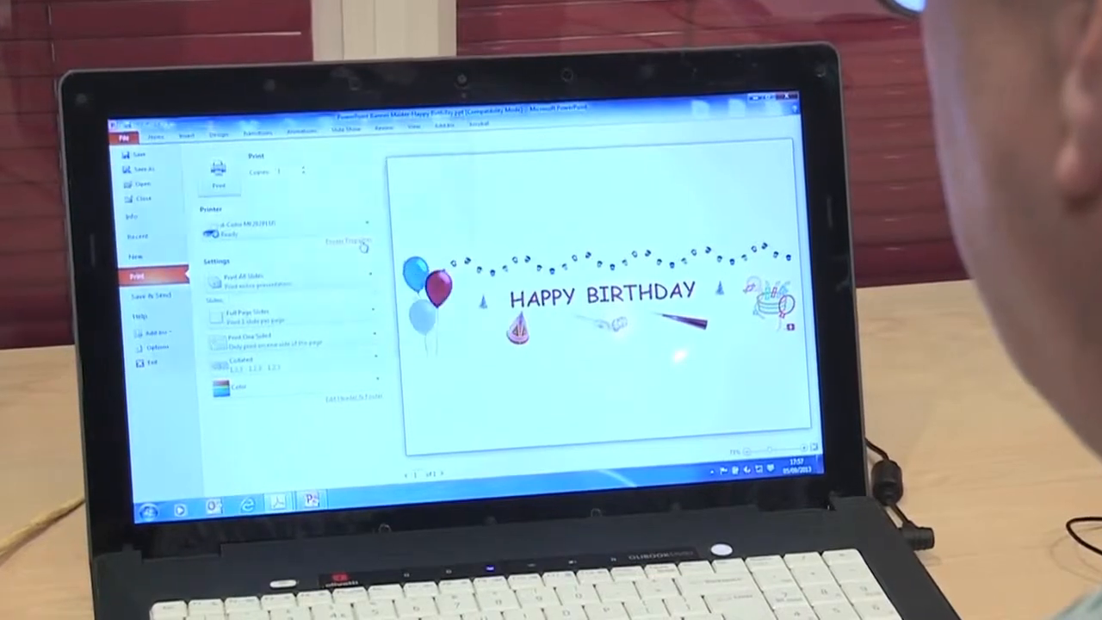
left_click(353, 241)
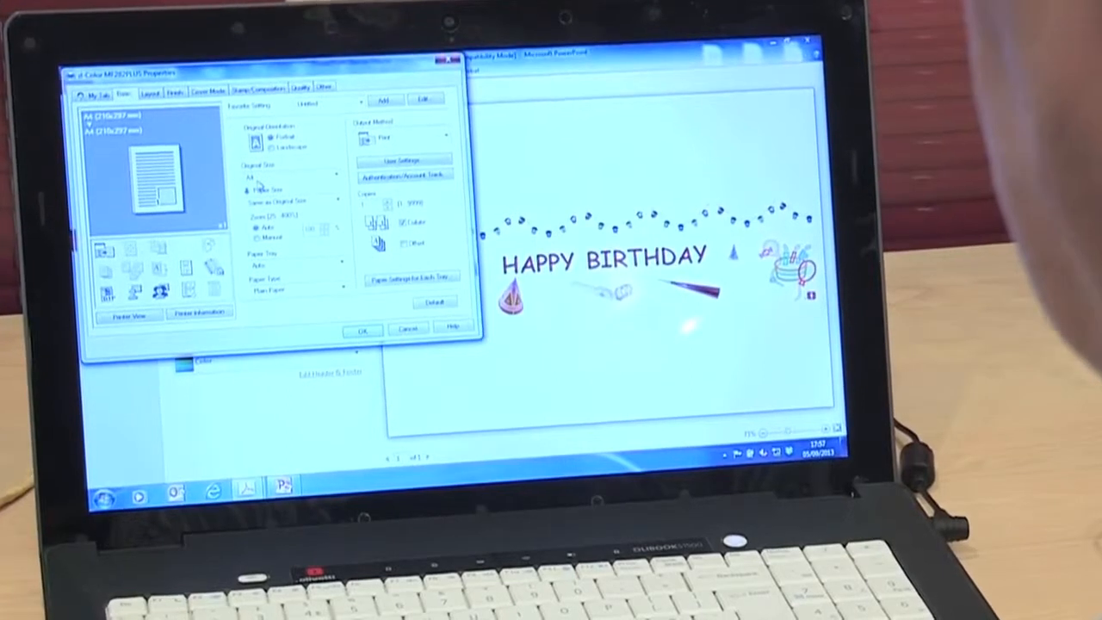
Choose a custom original size with 297 mm width and select the length value.
left_click(331, 166)
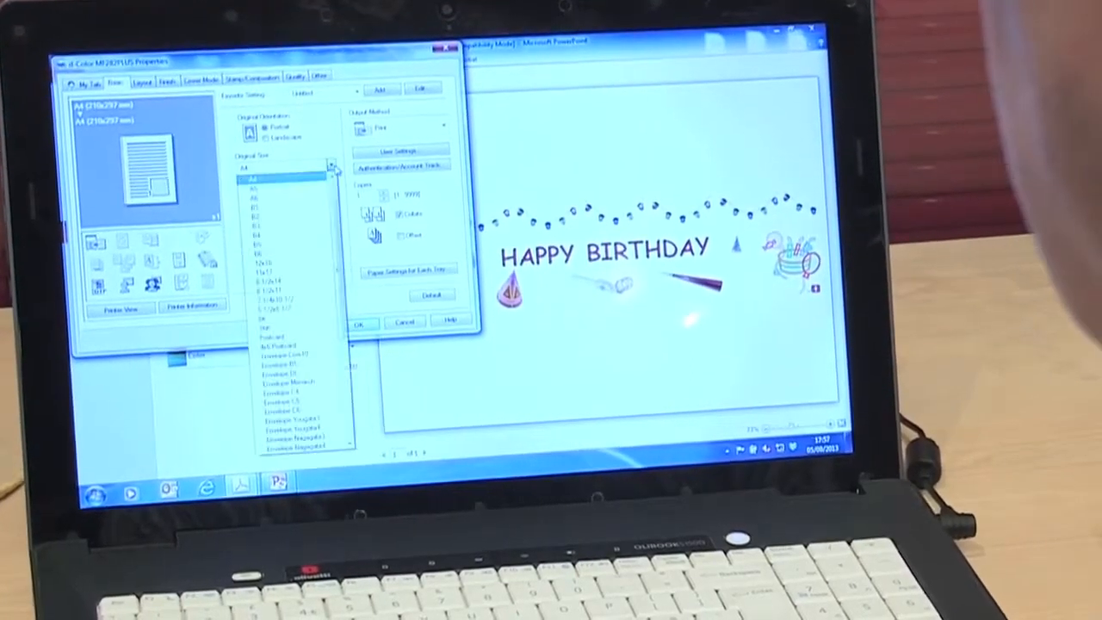
scroll("down", 3)
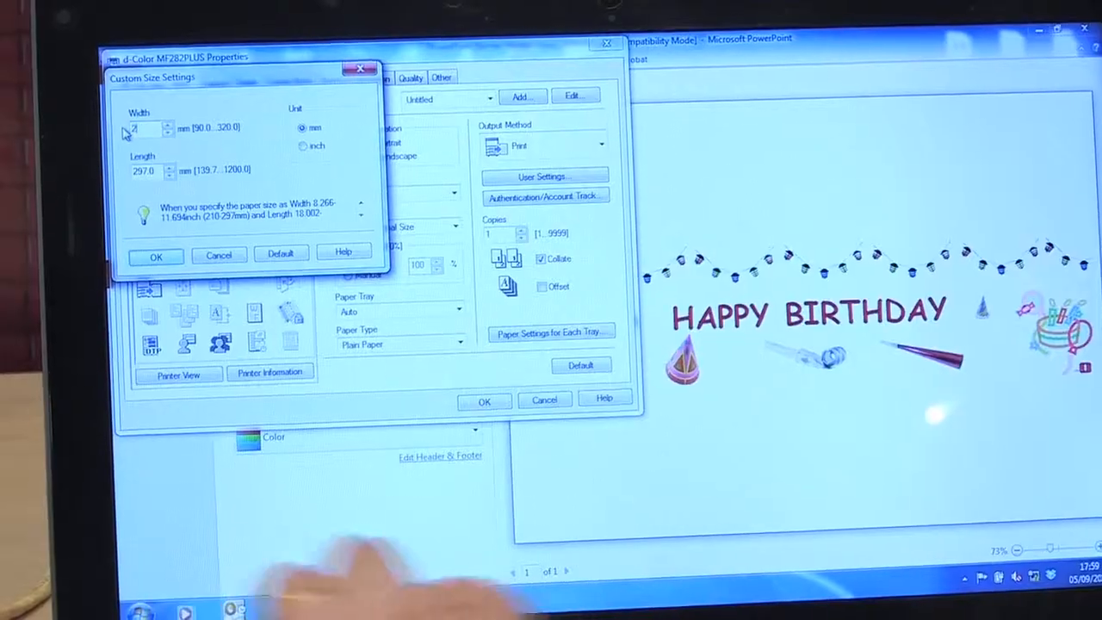
type("297")
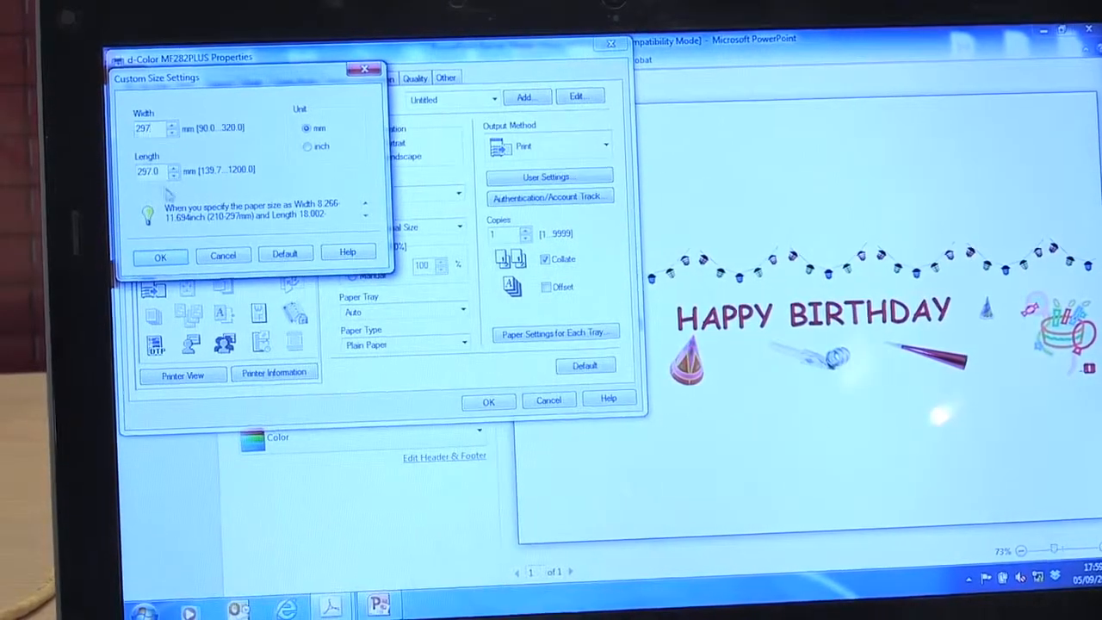
triple_click(146, 170)
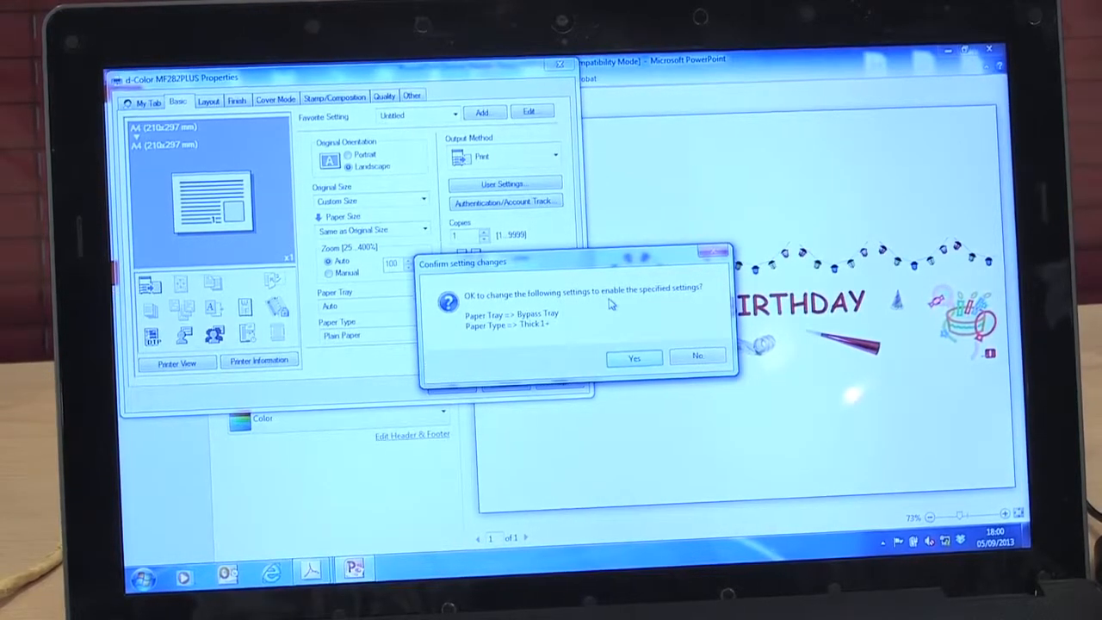
mouse_move(564, 321)
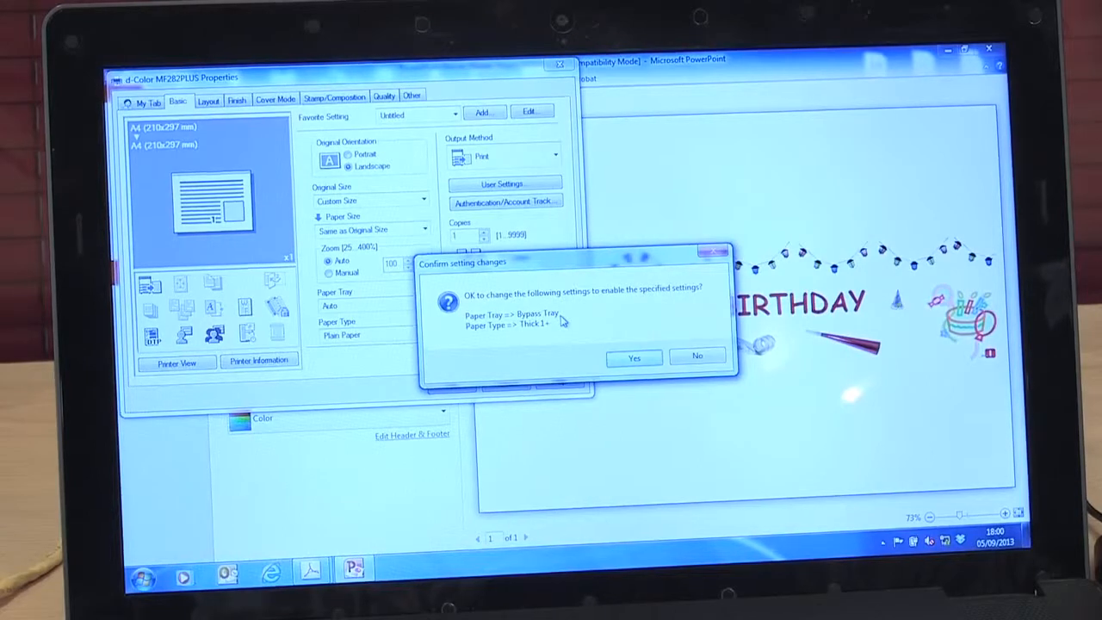
mouse_move(551, 335)
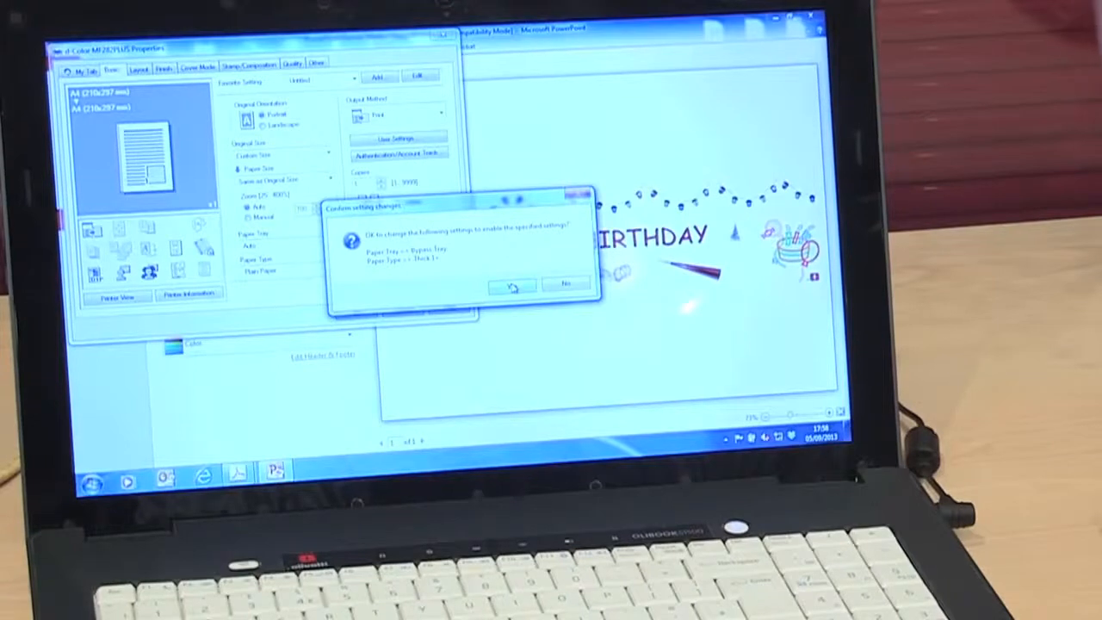
Accept the switch to Bypass Tray and Thick 1+ paper.
left_click(511, 285)
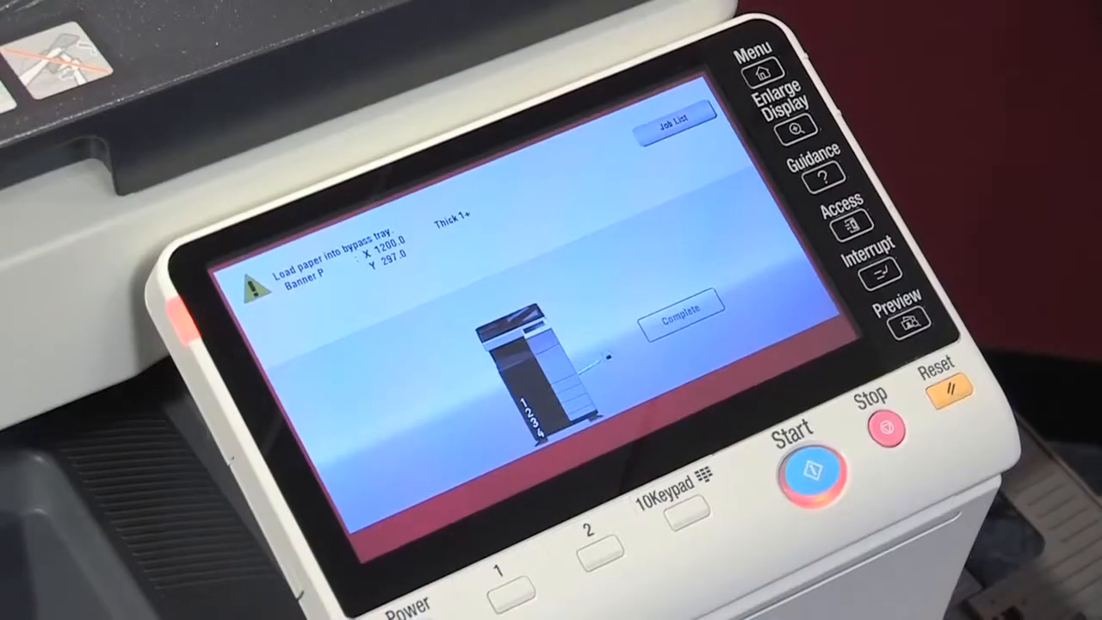
Confirm the bypass-tray paper is loaded, then exit banner printing mode.
left_click(680, 318)
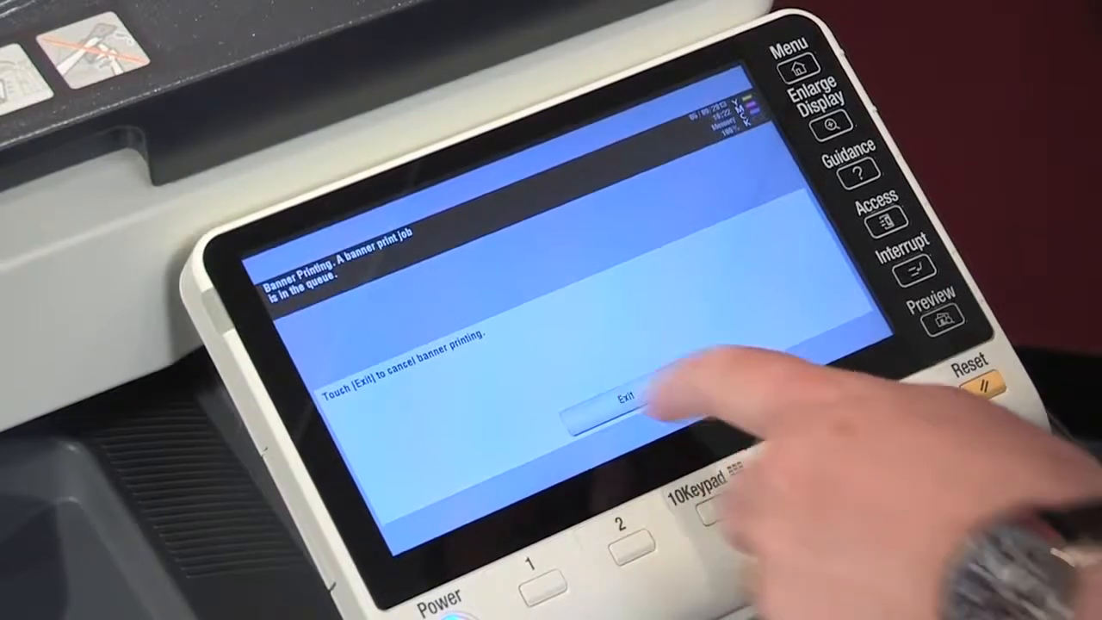
left_click(609, 411)
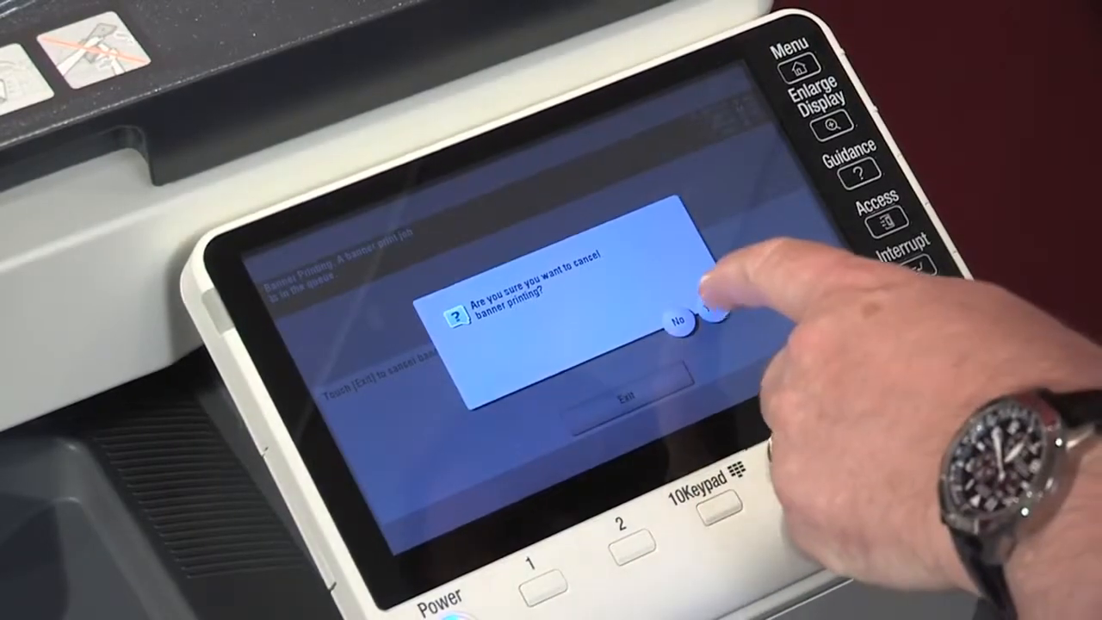